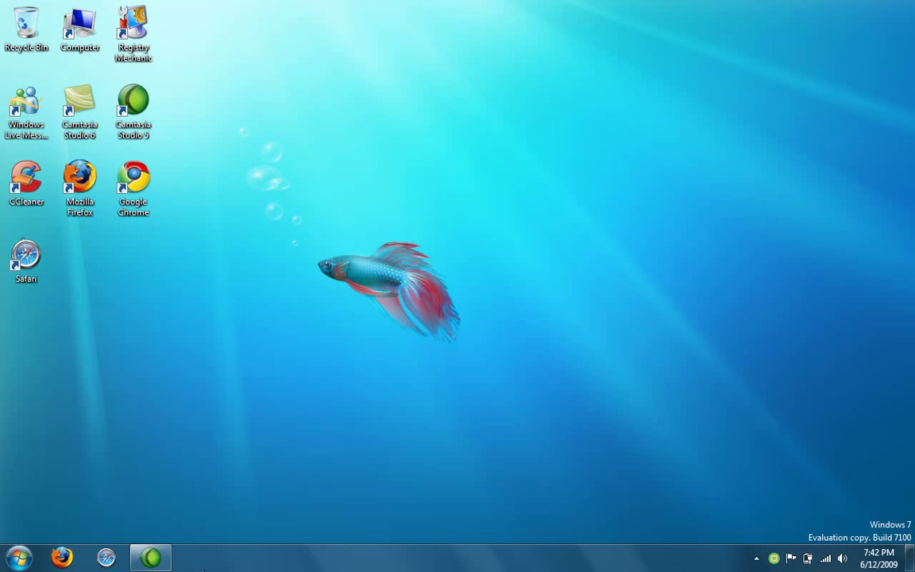
pyautogui.moveTo(145, 499)
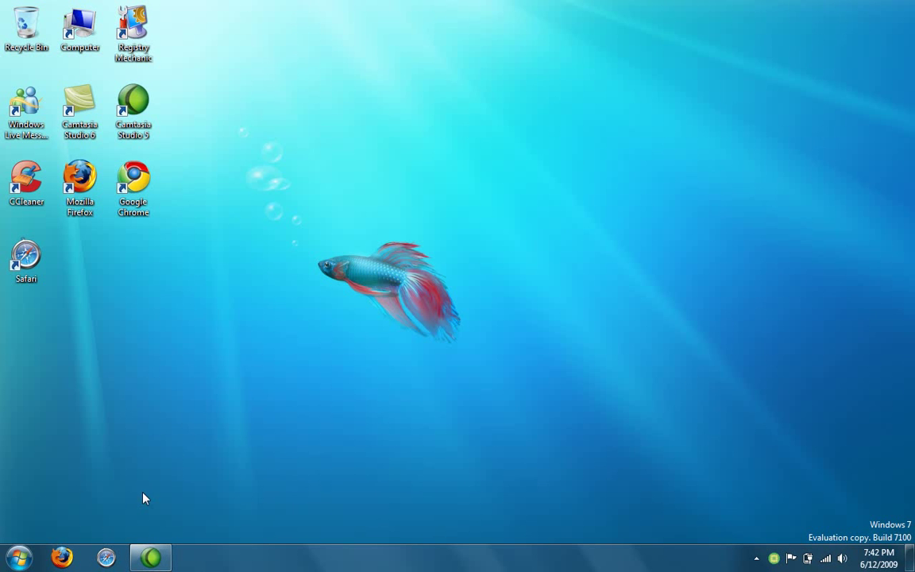
pyautogui.moveTo(111, 263)
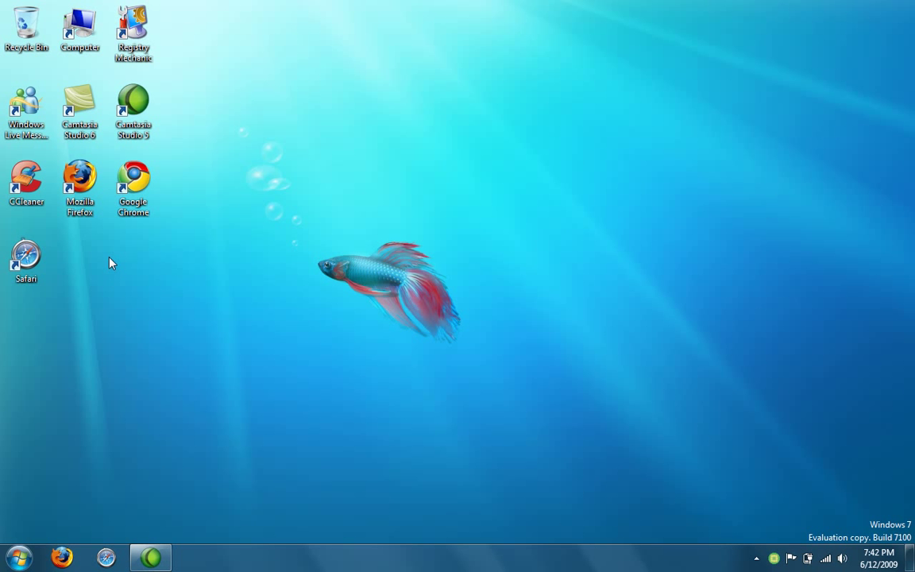
# Step: Launch Camtasia Studio 6 and start a new screen recording from the Welcome dialog
pyautogui.click(80, 112)
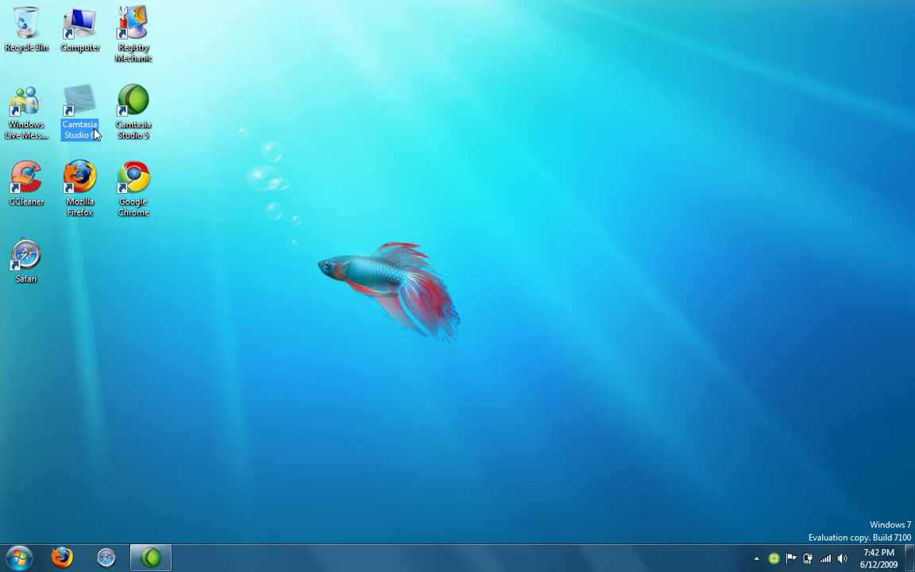
pyautogui.doubleClick(80, 109)
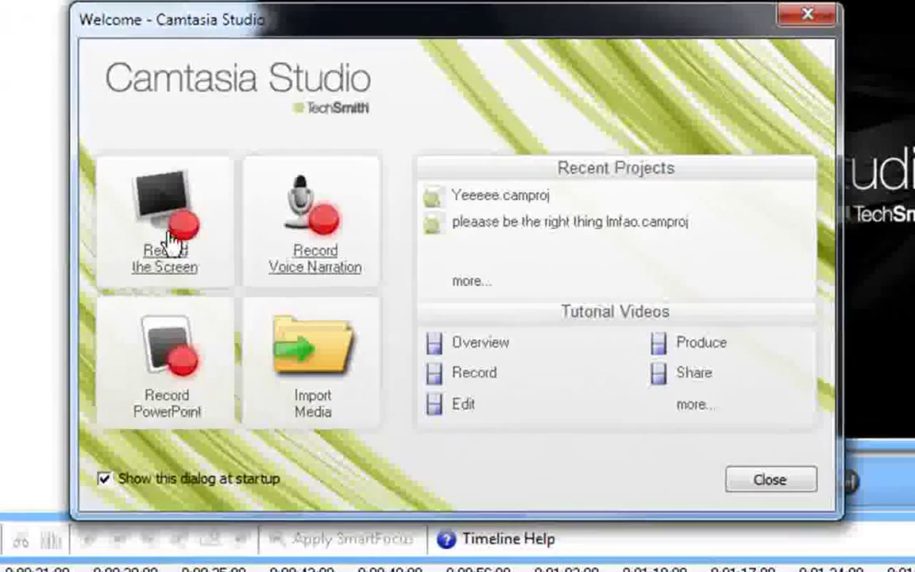
pyautogui.click(165, 223)
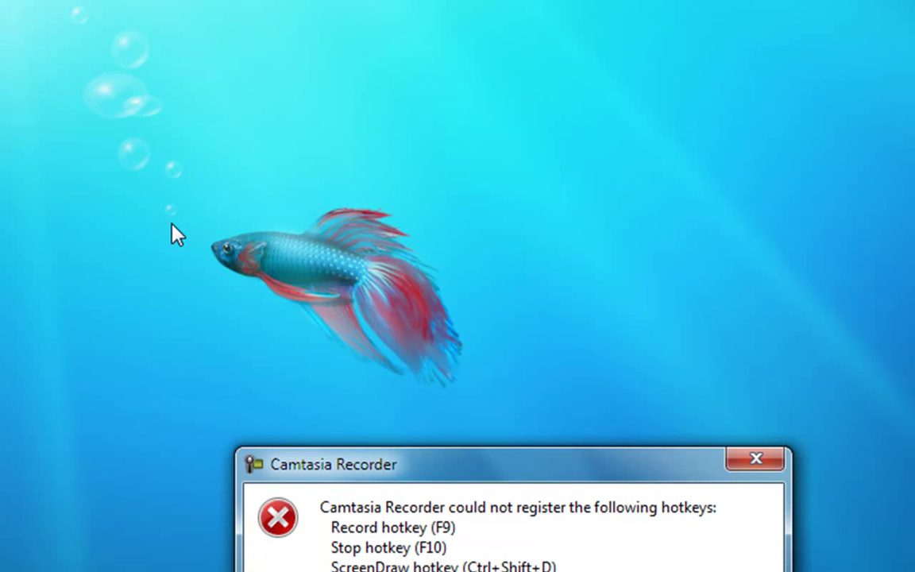
# Step: Dismiss the hotkey registration warning and open the recorder's Tools > Options dialog
pyautogui.click(756, 458)
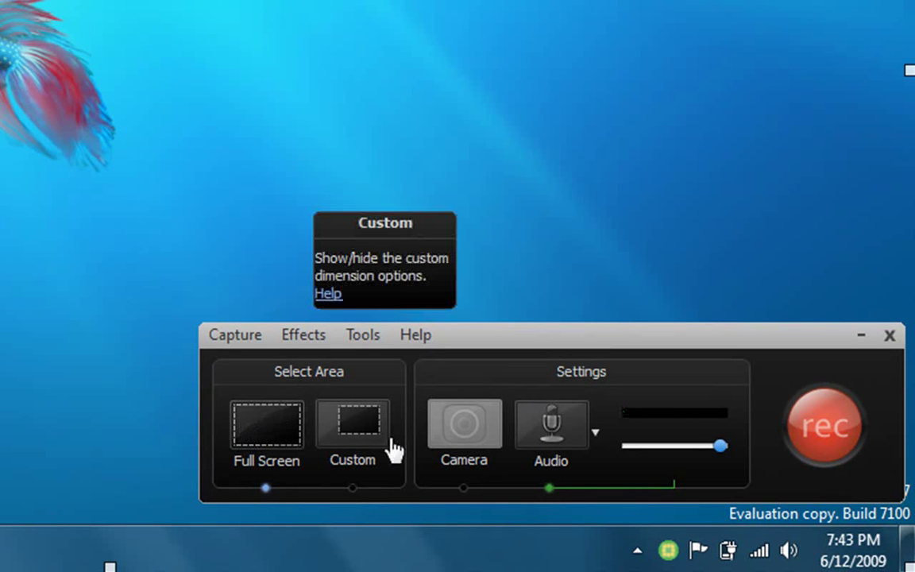
pyautogui.moveTo(429, 409)
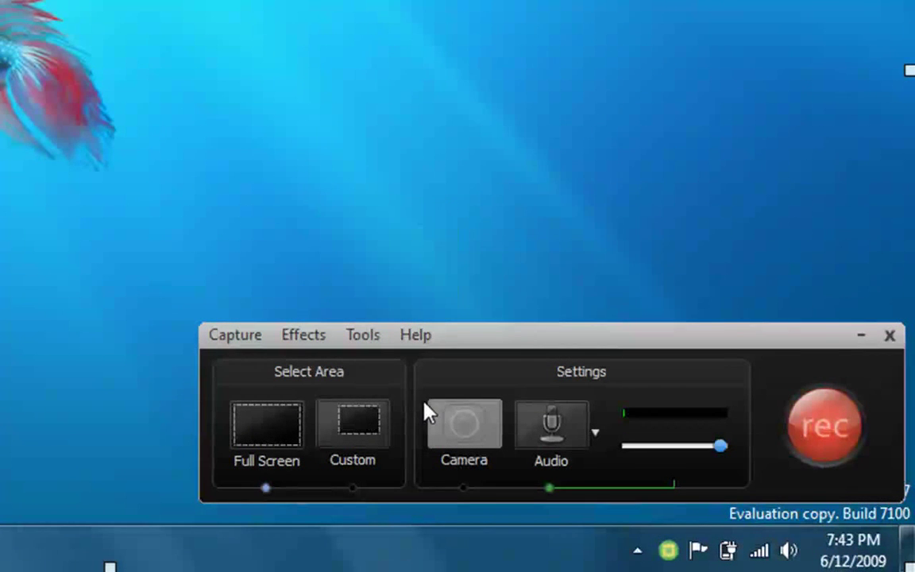
pyautogui.click(463, 423)
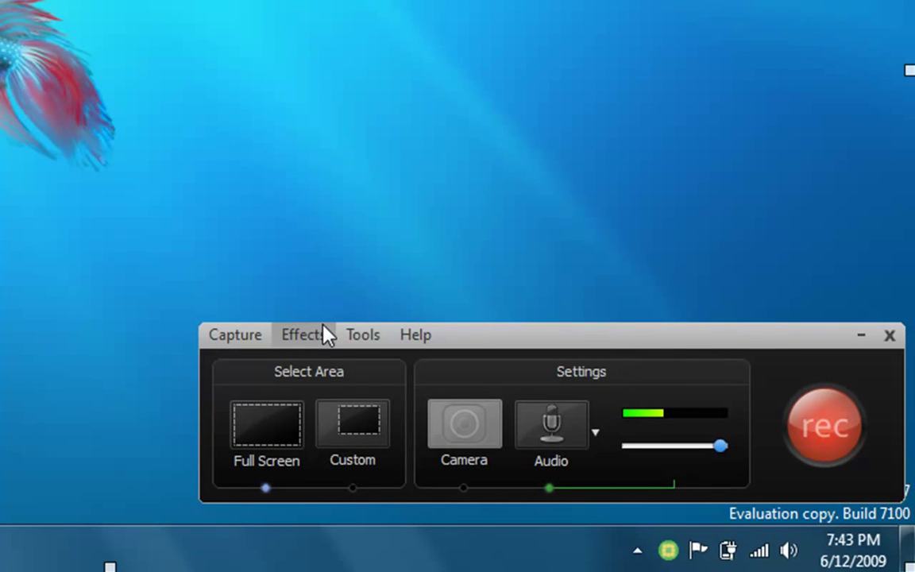
pyautogui.click(363, 333)
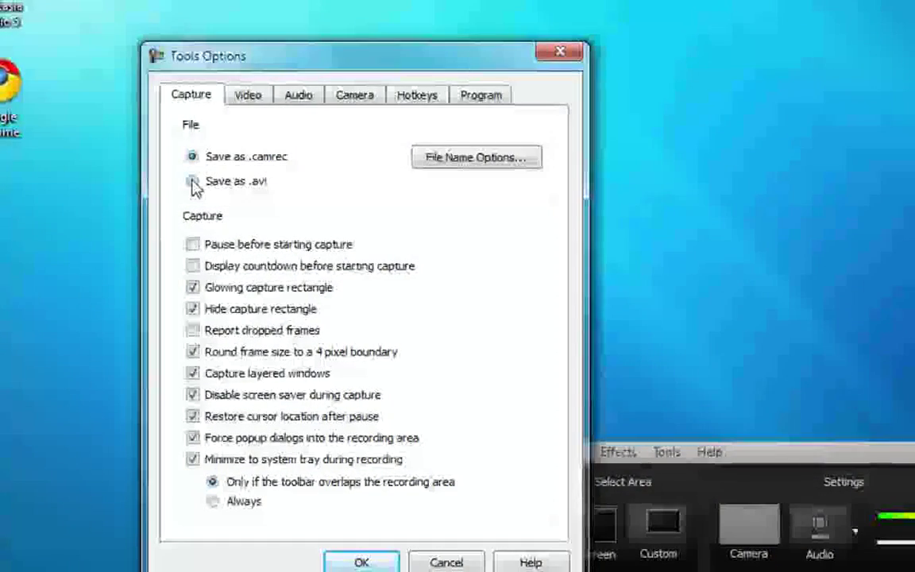
# Step: Select Save as .avi on the Capture tab instead of .camrec
pyautogui.click(192, 181)
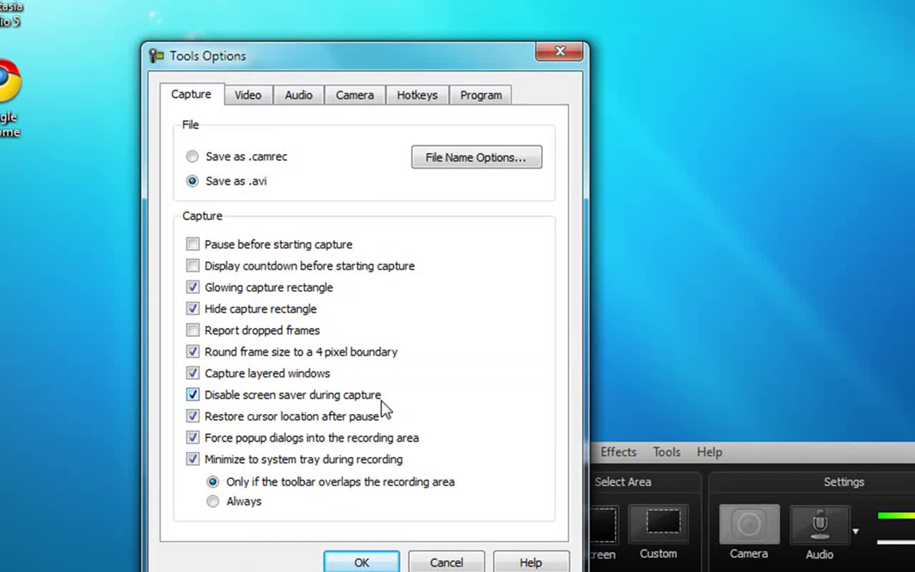
pyautogui.moveTo(264, 314)
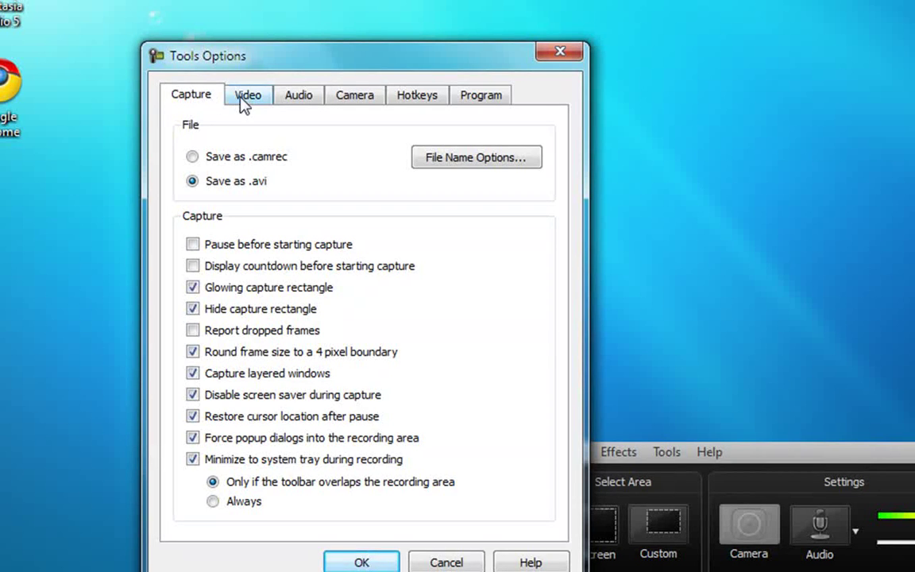
# Step: Enter 30 frames per second as the screen capture rate on the Video tab
pyautogui.click(248, 95)
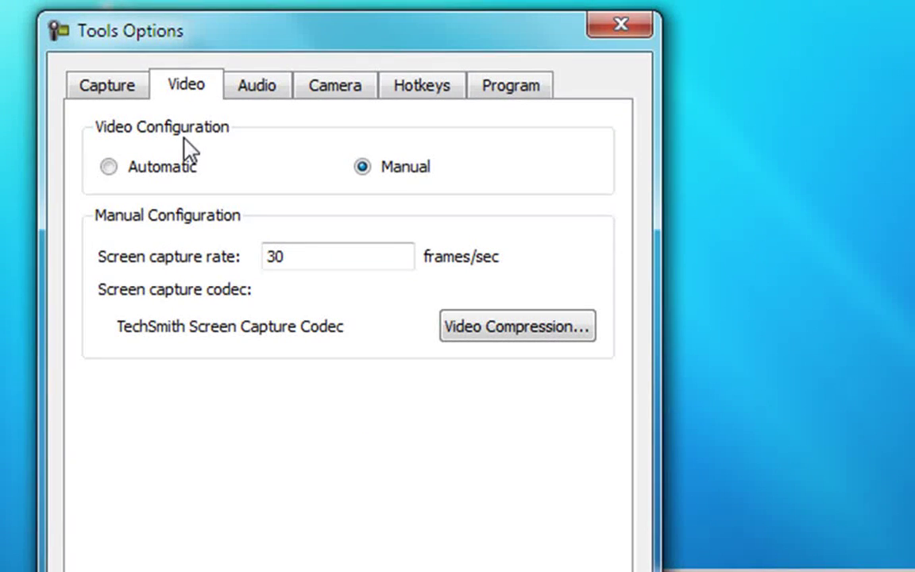
pyautogui.click(108, 166)
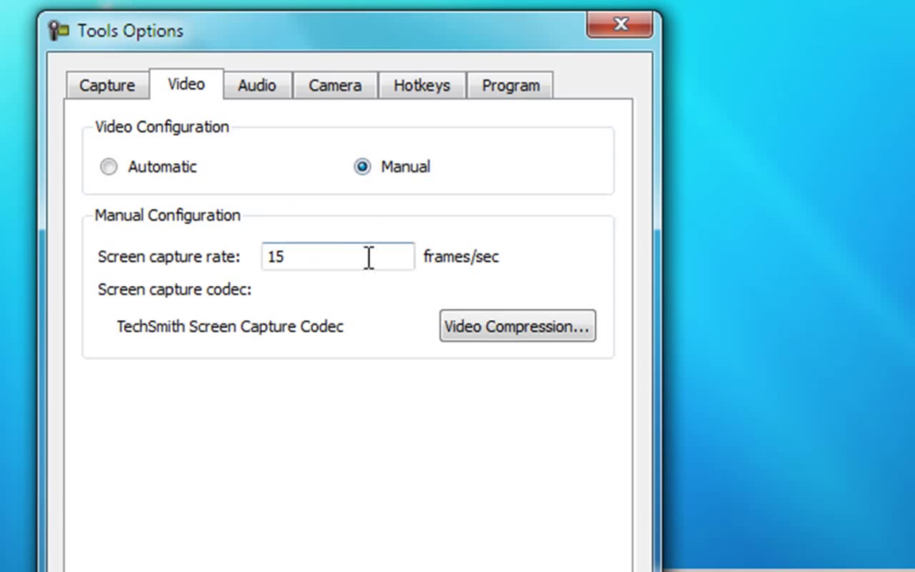
pyautogui.write('30')
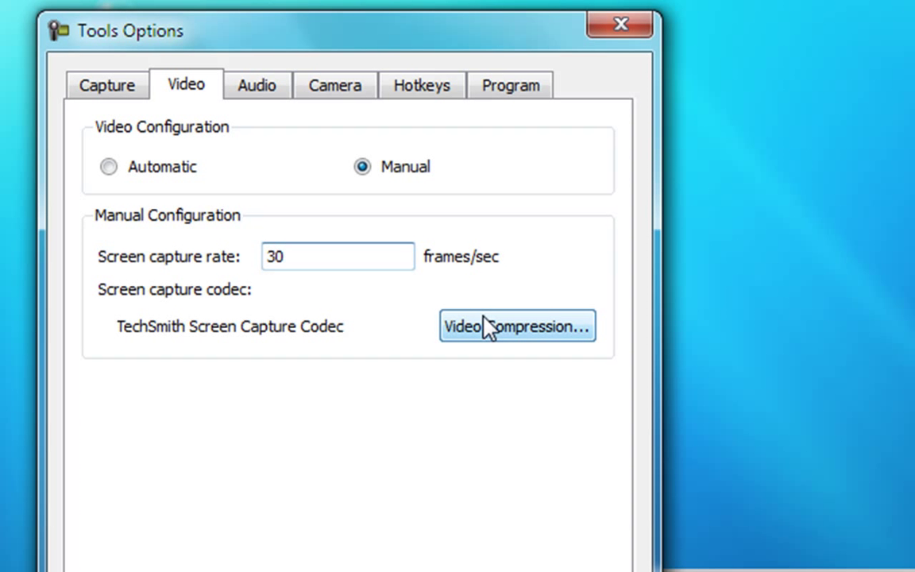
pyautogui.moveTo(470, 347)
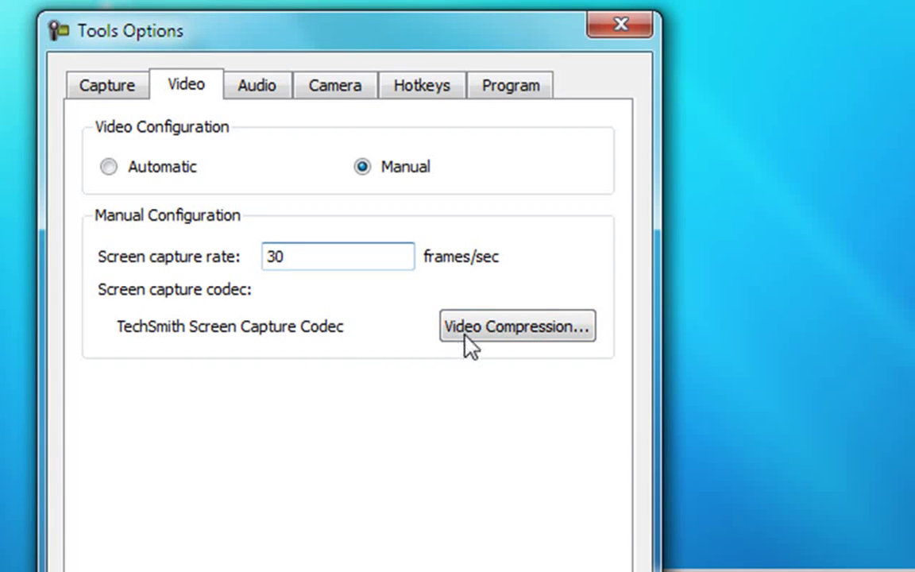
# Step: Change the codec's Key Frame Every interval from 80 to 30 frames
pyautogui.click(515, 326)
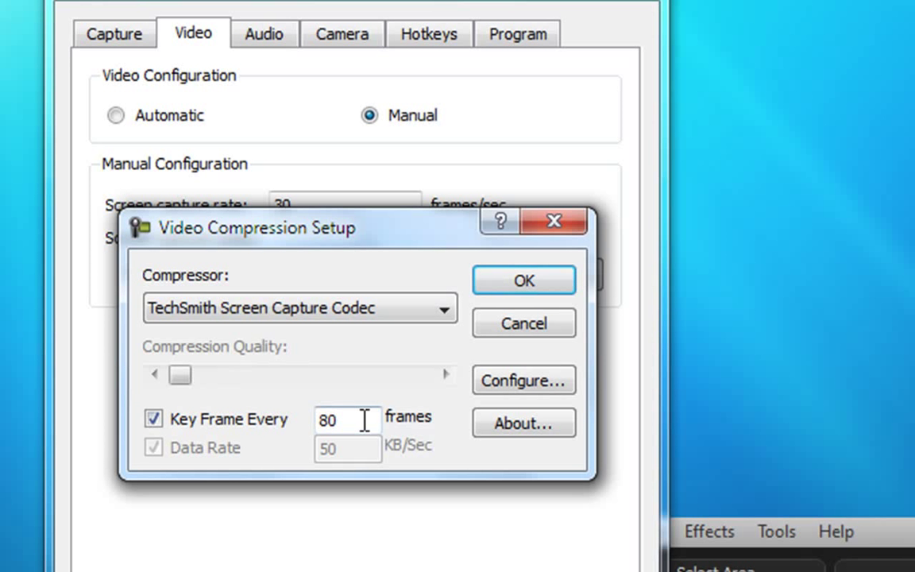
pyautogui.write('30')
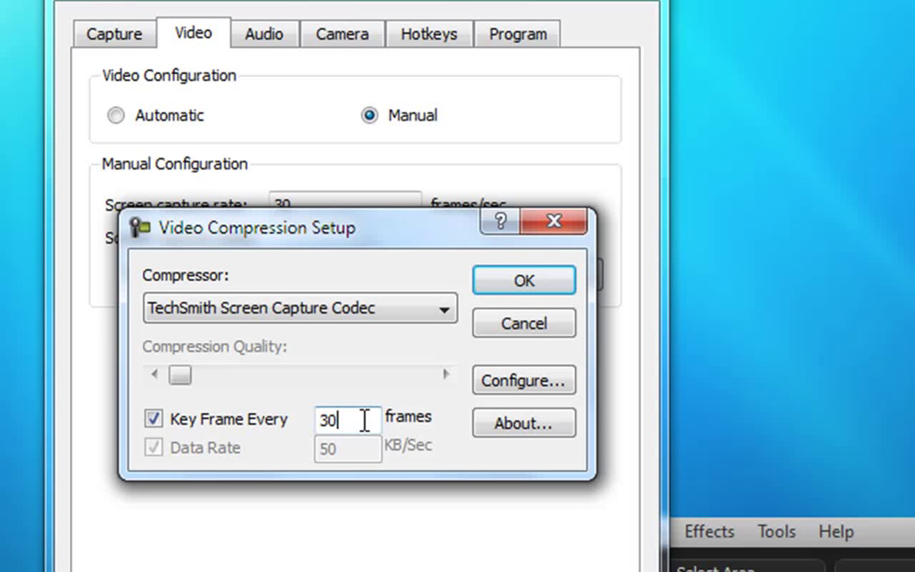
pyautogui.click(523, 279)
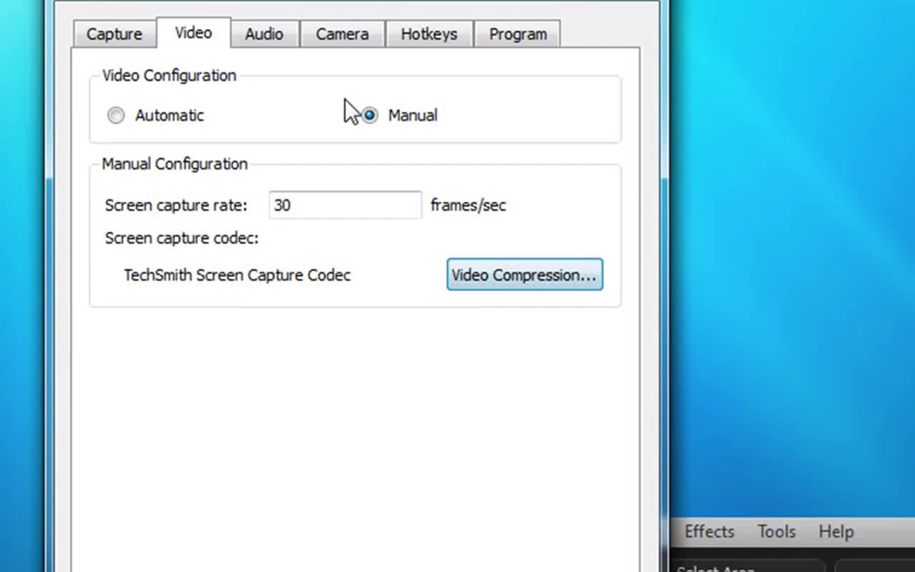
# Step: Confirm the Tools Options dialog with OK, keeping the .avi, 30 fps and key frame settings
pyautogui.click(264, 34)
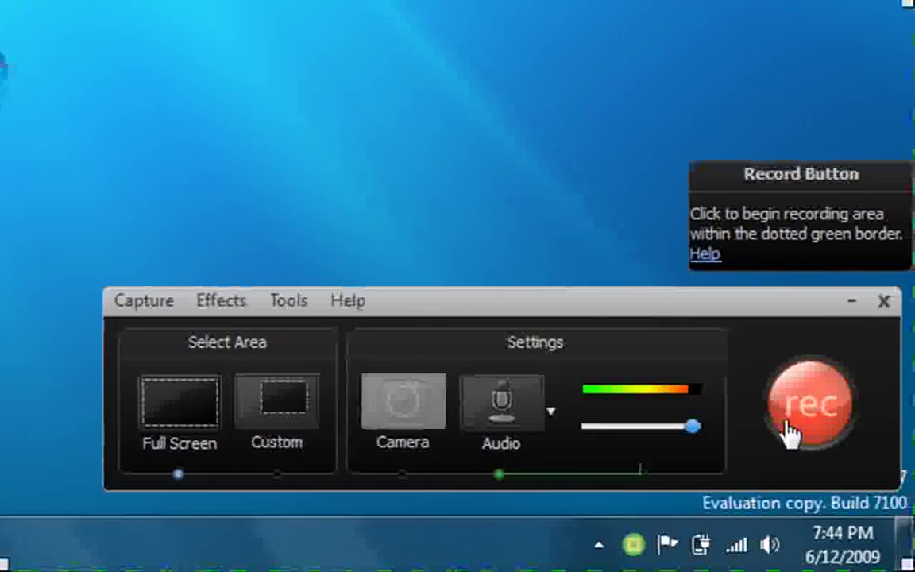
# Step: Return to the main editor and launch Batch production from the Produce task list
pyautogui.click(809, 404)
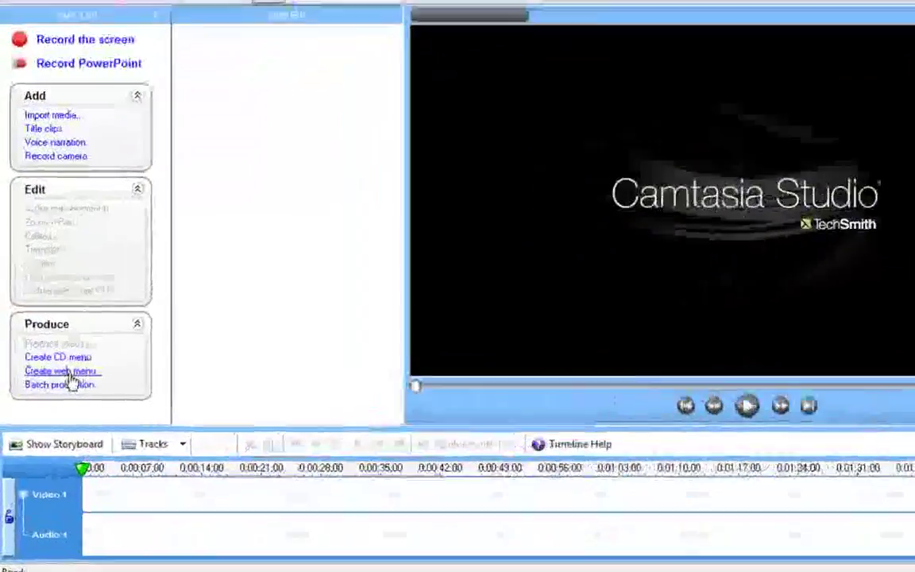
pyautogui.click(58, 385)
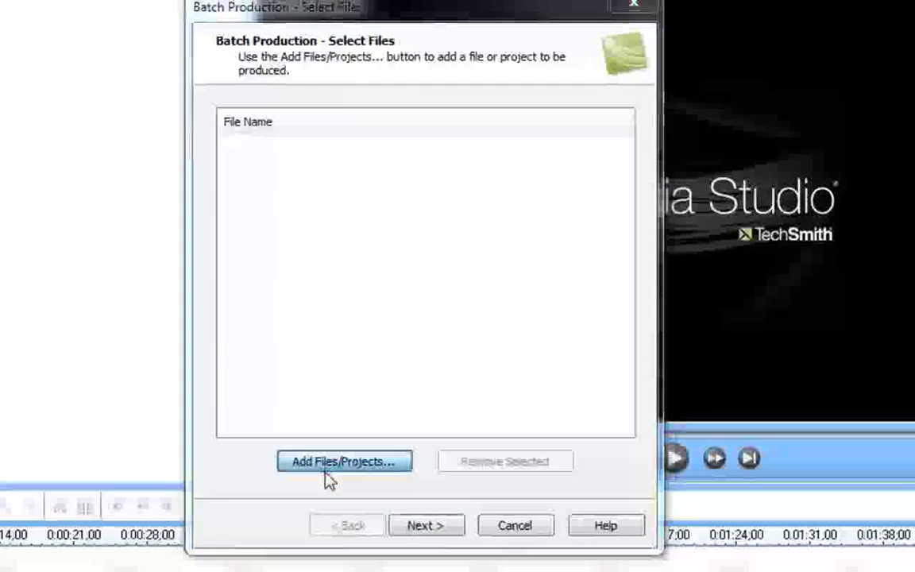
# Step: Add blarrg.avi to the batch list and advance to preset selection
pyautogui.click(344, 461)
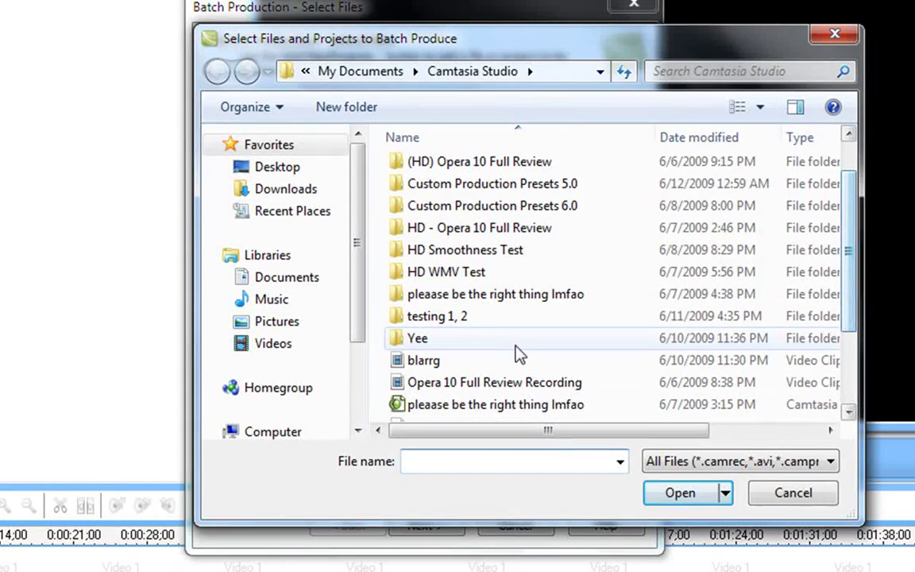
pyautogui.click(680, 493)
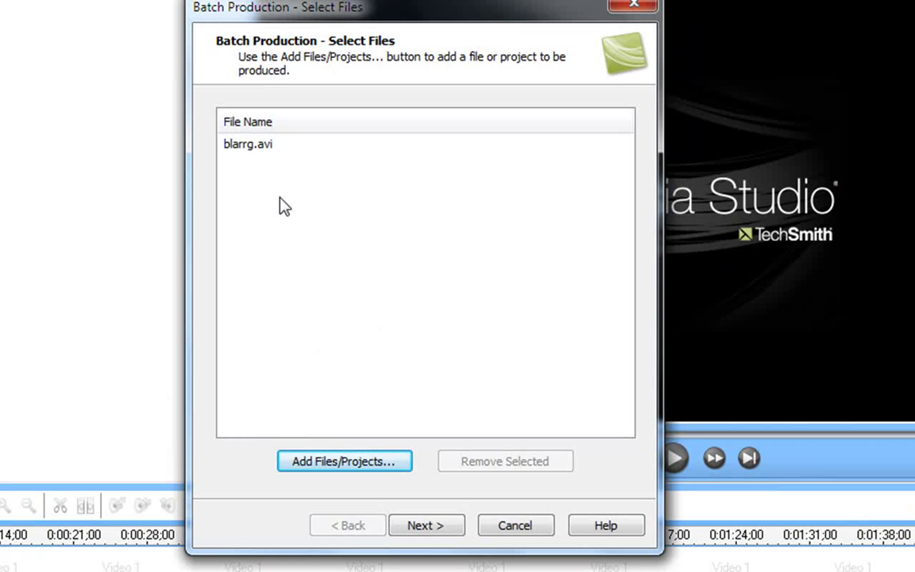
pyautogui.moveTo(445, 356)
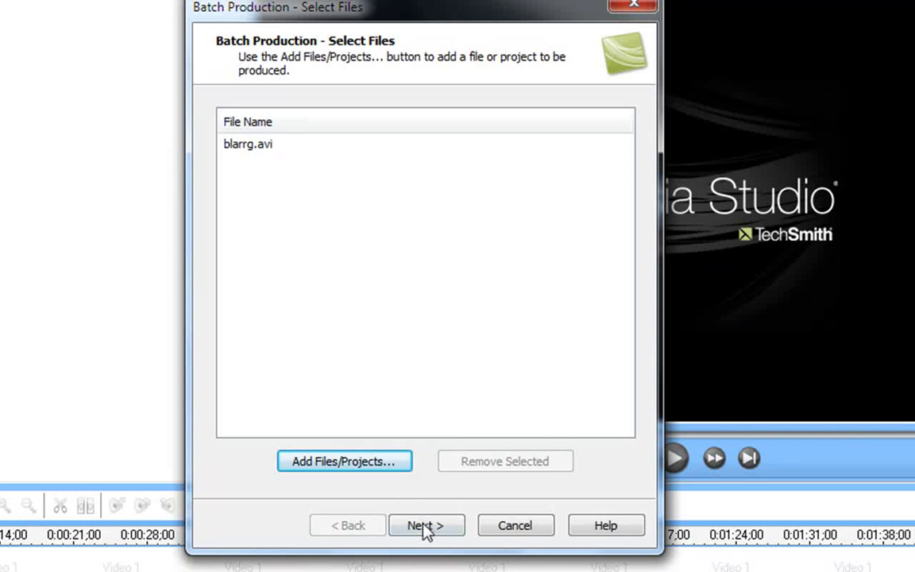
pyautogui.click(426, 525)
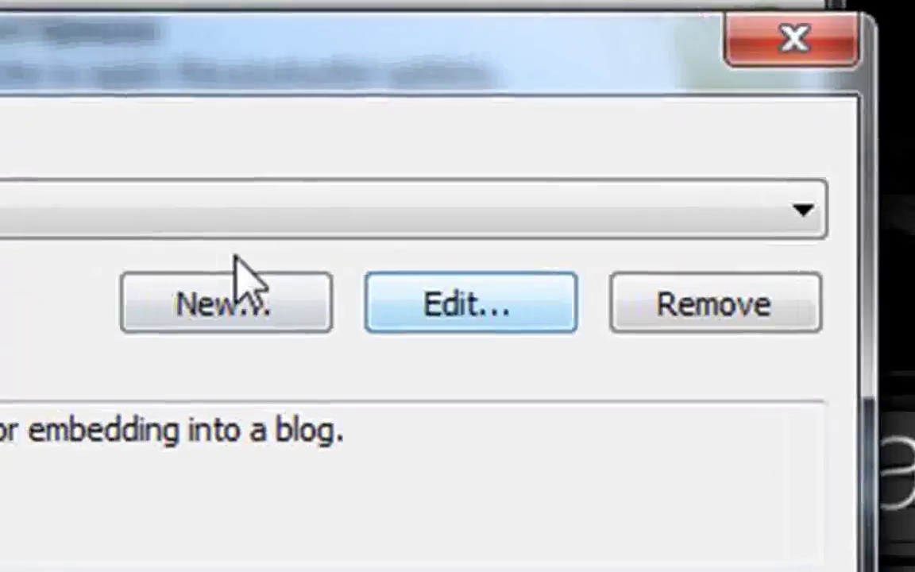
# Step: Create a new preset named 'YouTube Smooth High Definiton' with MP4/SWF Flash output
pyautogui.click(226, 302)
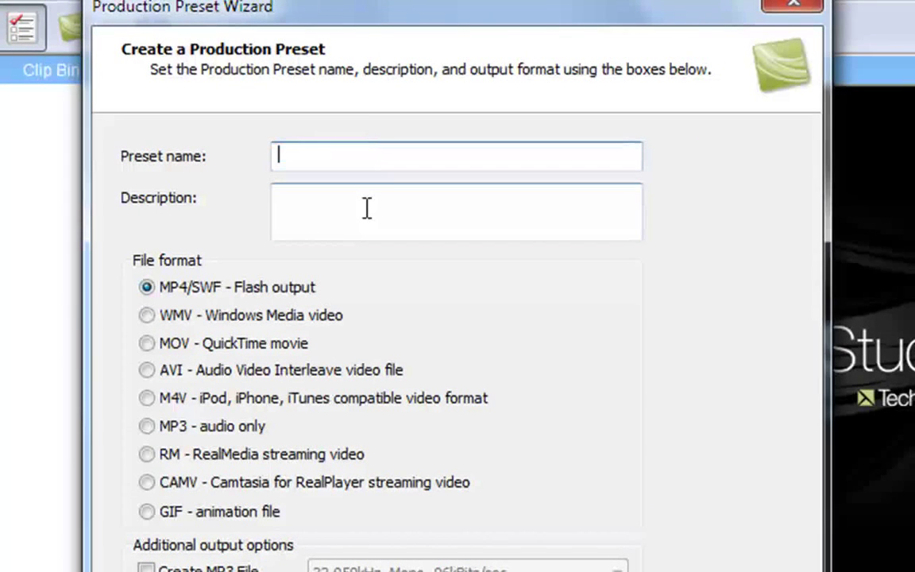
pyautogui.write('YouTube')
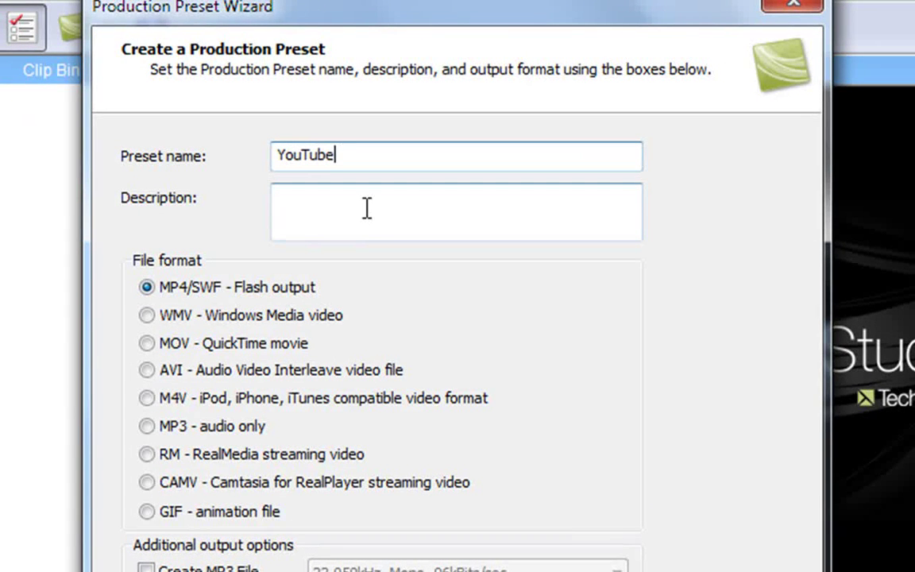
pyautogui.write('Smoot')
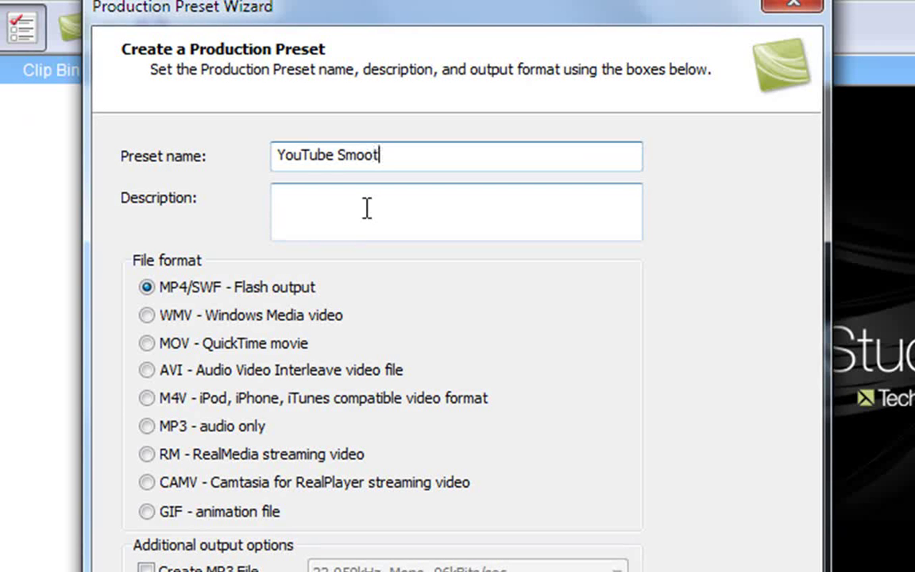
pyautogui.write('h High Definiton')
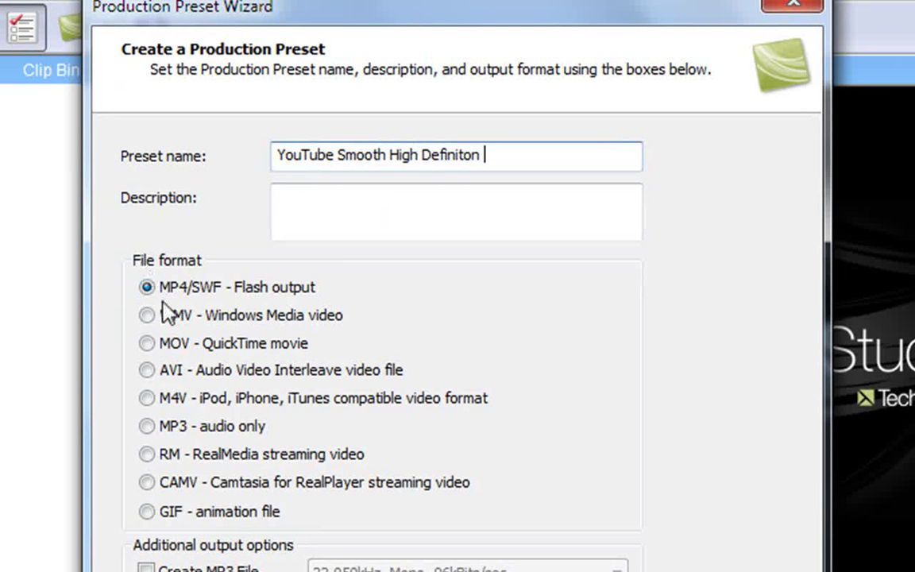
pyautogui.moveTo(147, 343)
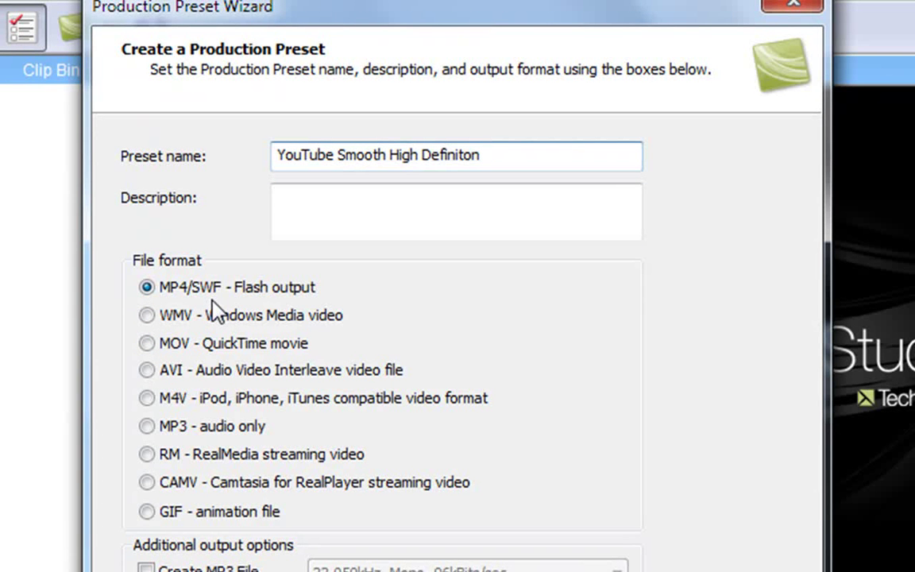
pyautogui.moveTo(263, 308)
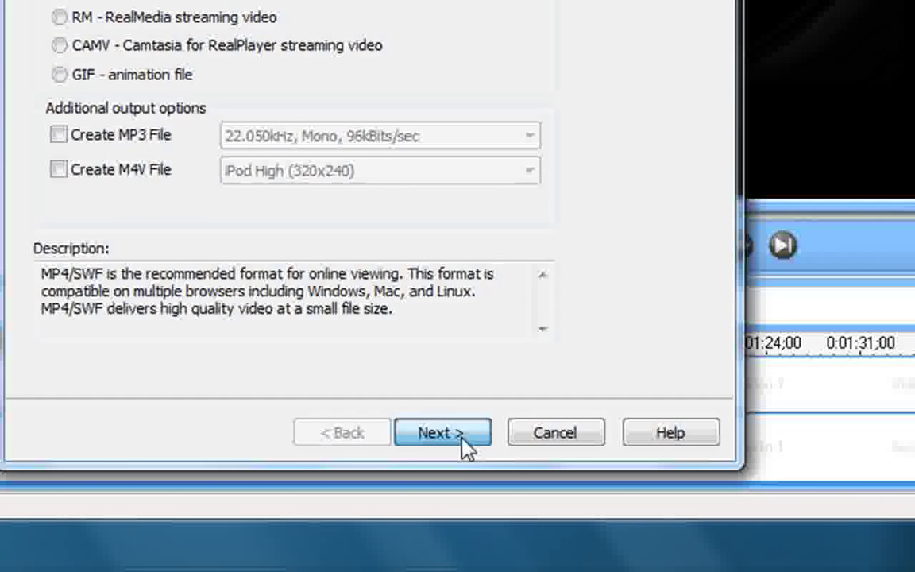
# Step: On the Flash template step, choose Custom size with width 1280 and height 800
pyautogui.click(442, 431)
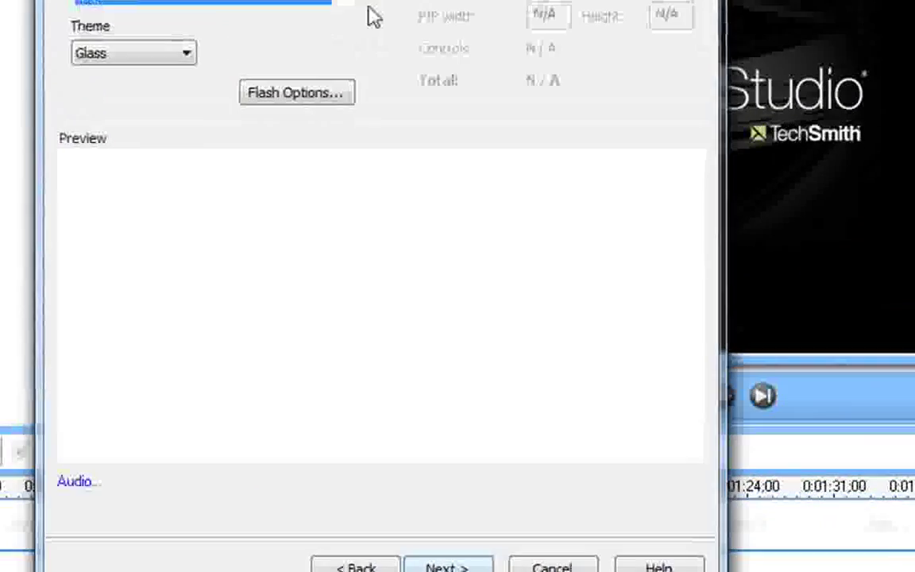
pyautogui.click(413, 196)
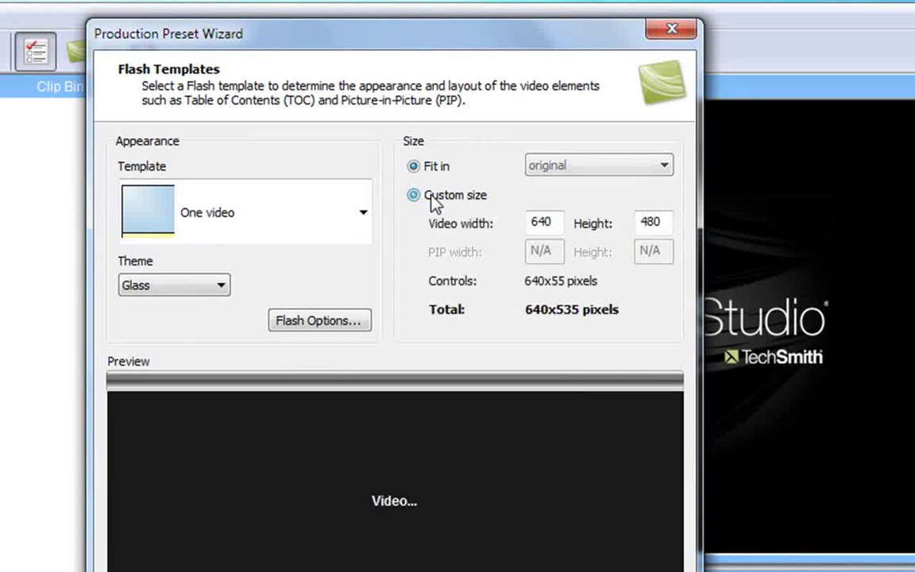
pyautogui.click(413, 195)
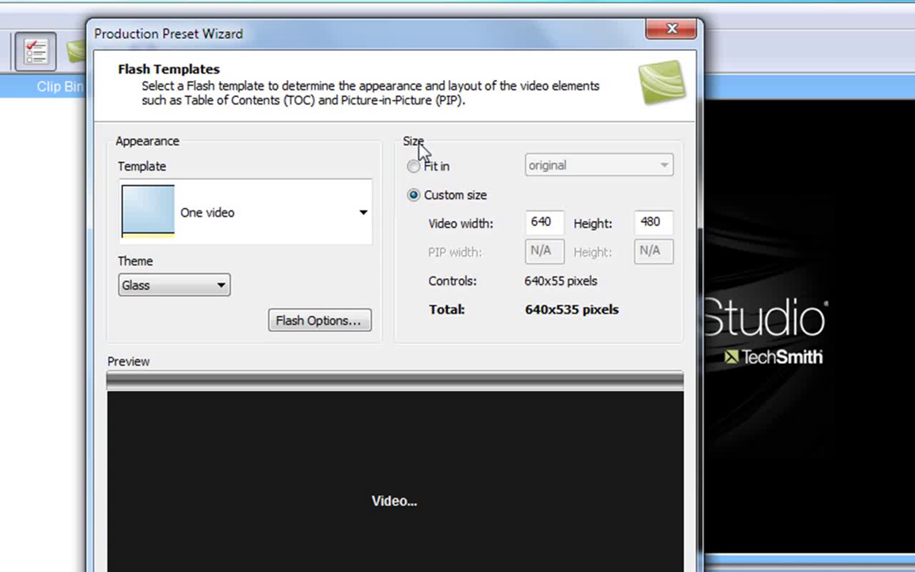
pyautogui.click(544, 222)
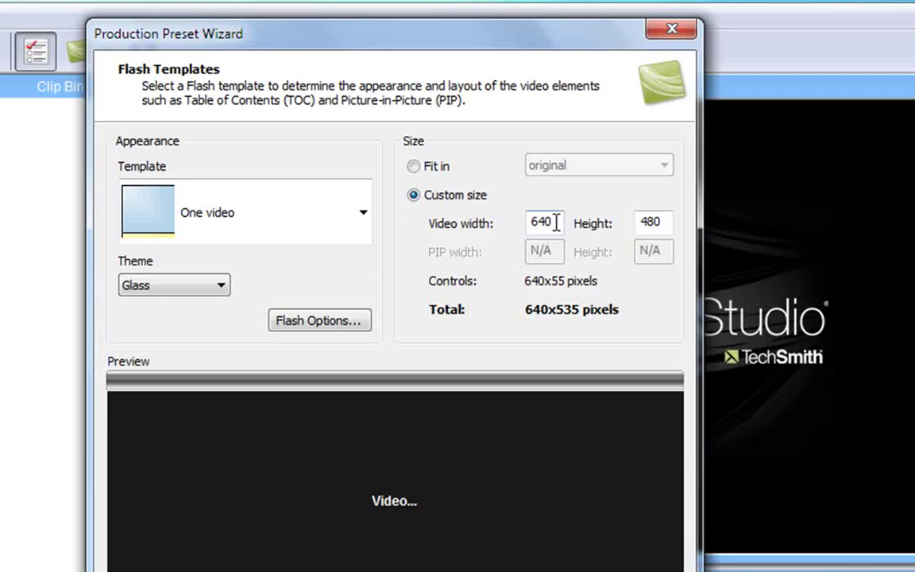
pyautogui.write('12')
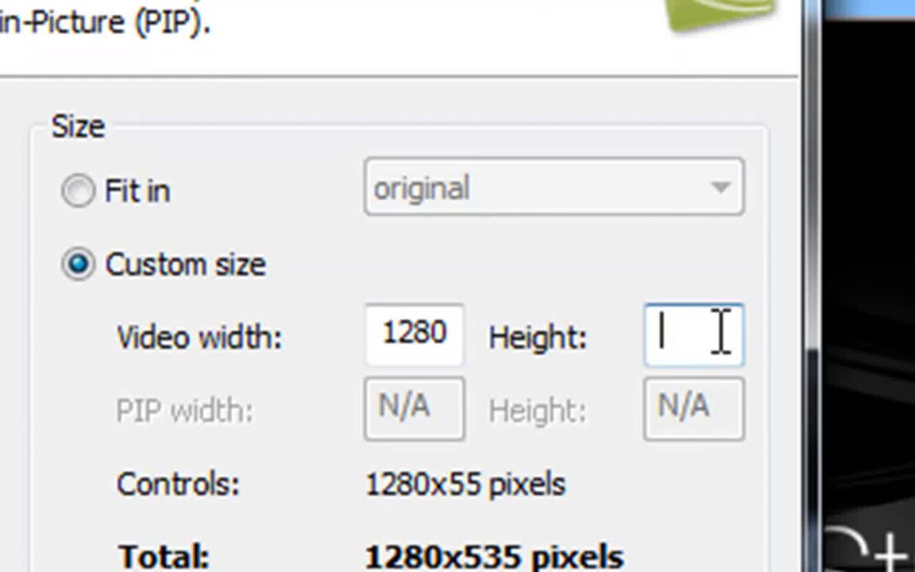
pyautogui.write('800')
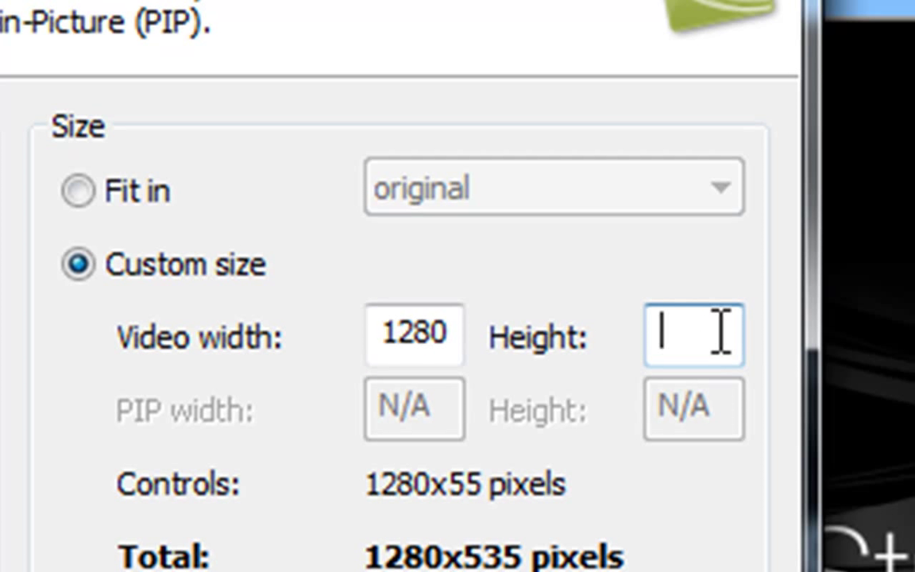
pyautogui.write('720')
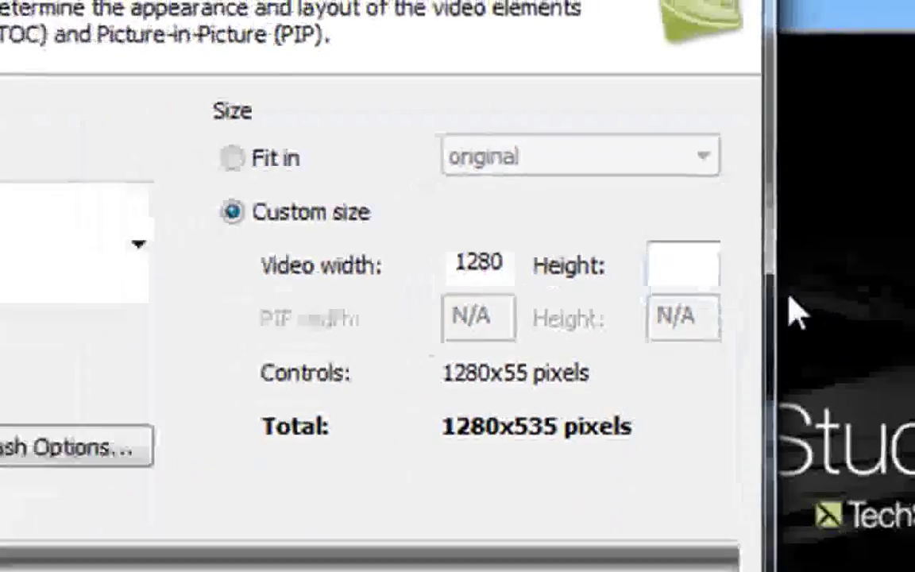
pyautogui.write('800')
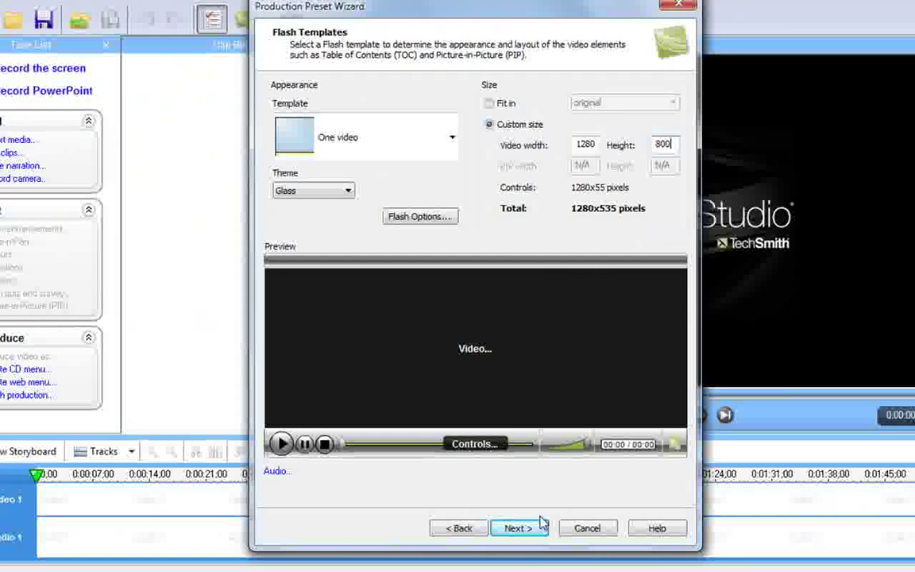
# Step: Complete the YouTube Smooth High Definiton preset wizard and close Manage Production Presets
pyautogui.click(518, 528)
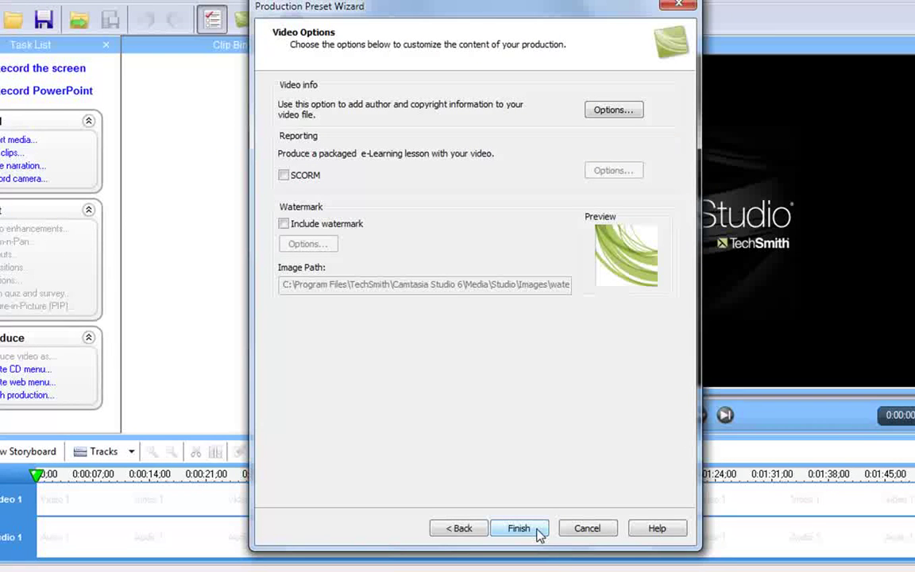
pyautogui.moveTo(363, 278)
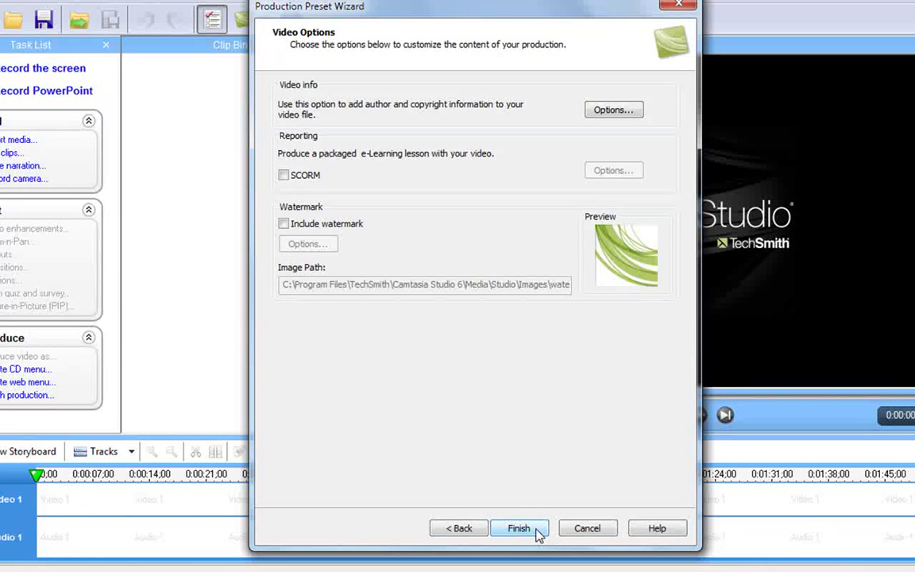
pyautogui.click(519, 528)
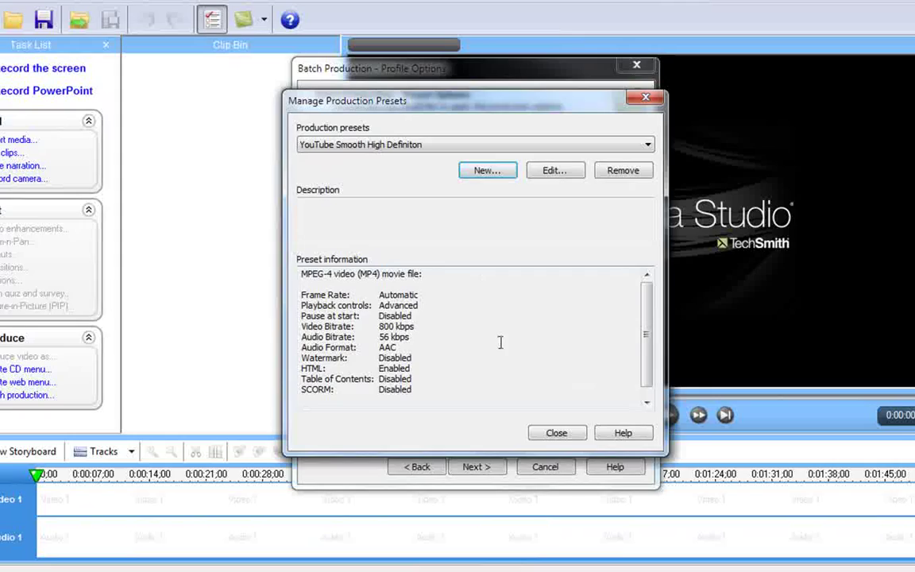
pyautogui.click(556, 433)
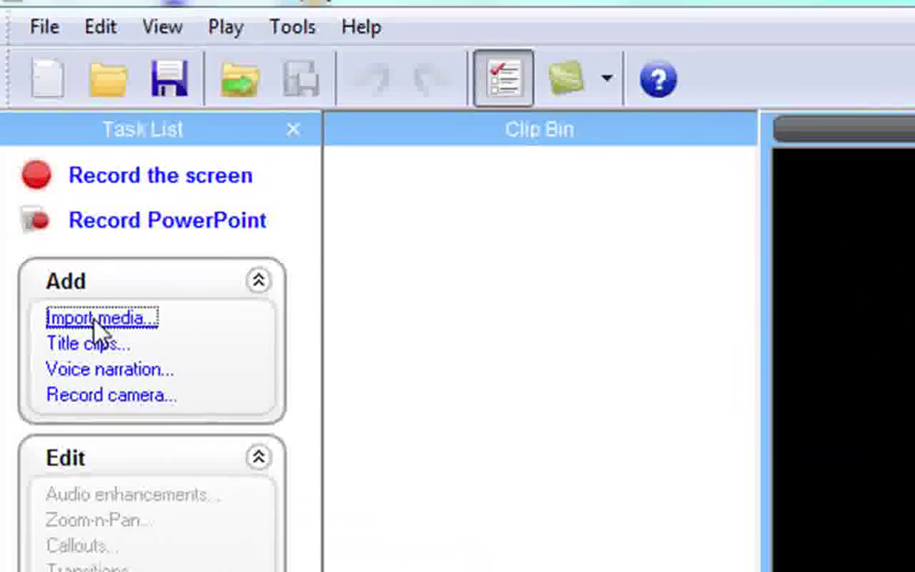
# Step: Import blarrg.avi into the clip bin and show the Project Settings dimensions
pyautogui.click(101, 318)
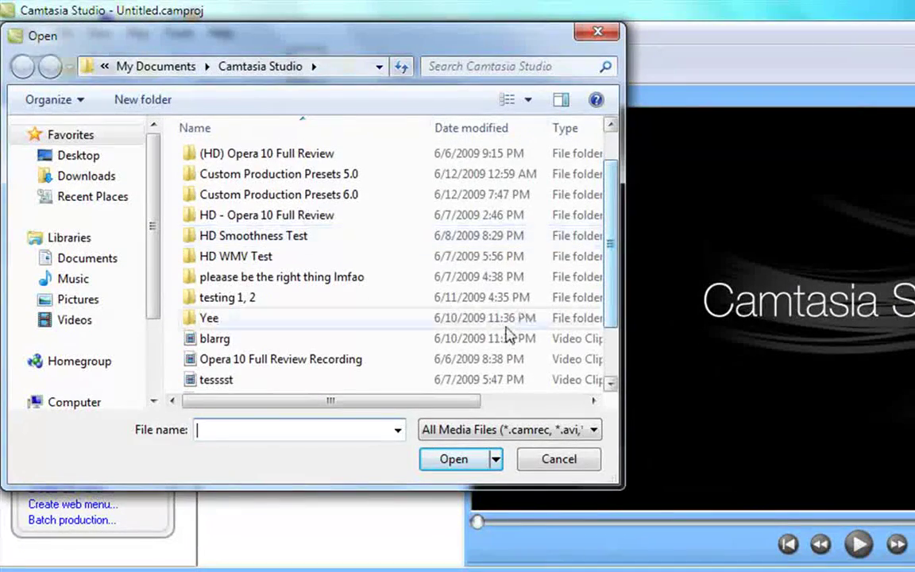
pyautogui.click(453, 459)
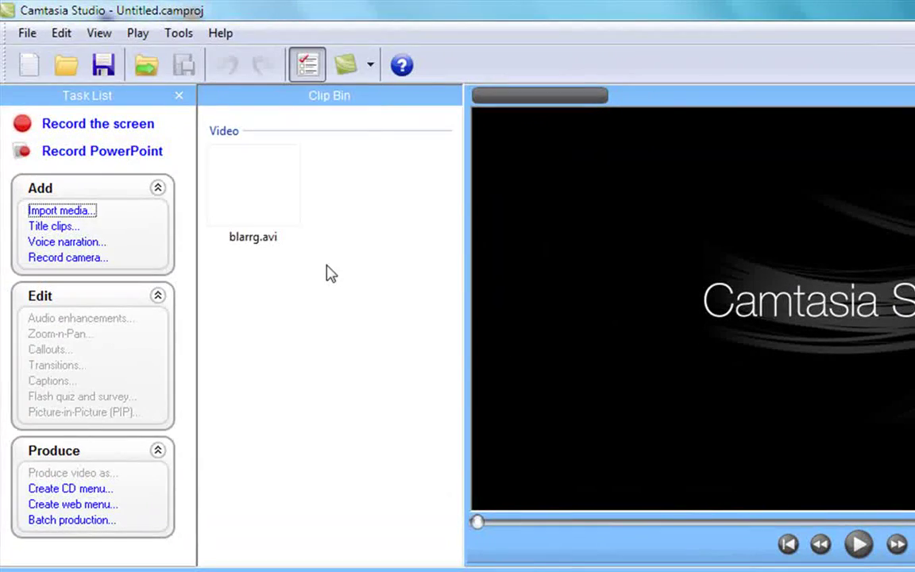
pyautogui.click(252, 183)
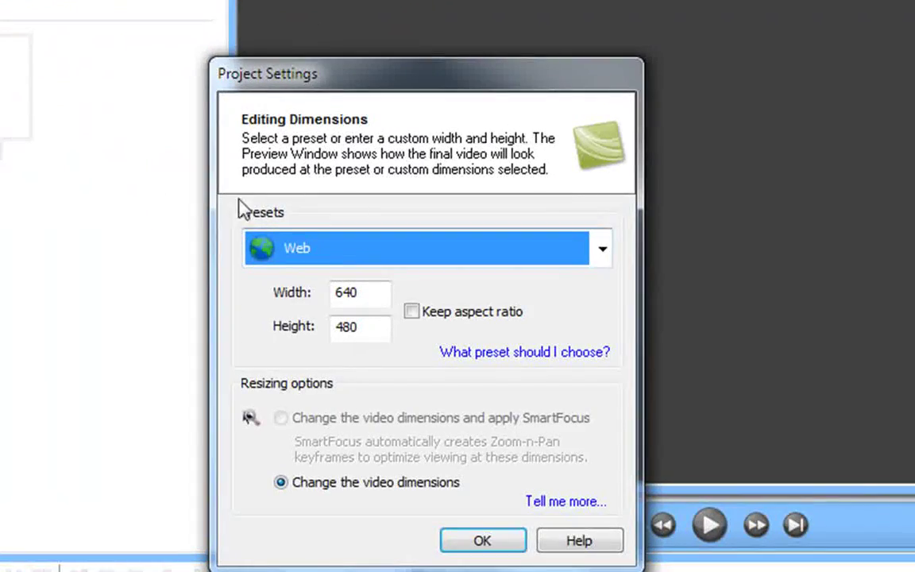
# Step: Choose the YouTube Smooth High Definiton preset (1280x800) in Project Settings and confirm
pyautogui.click(602, 248)
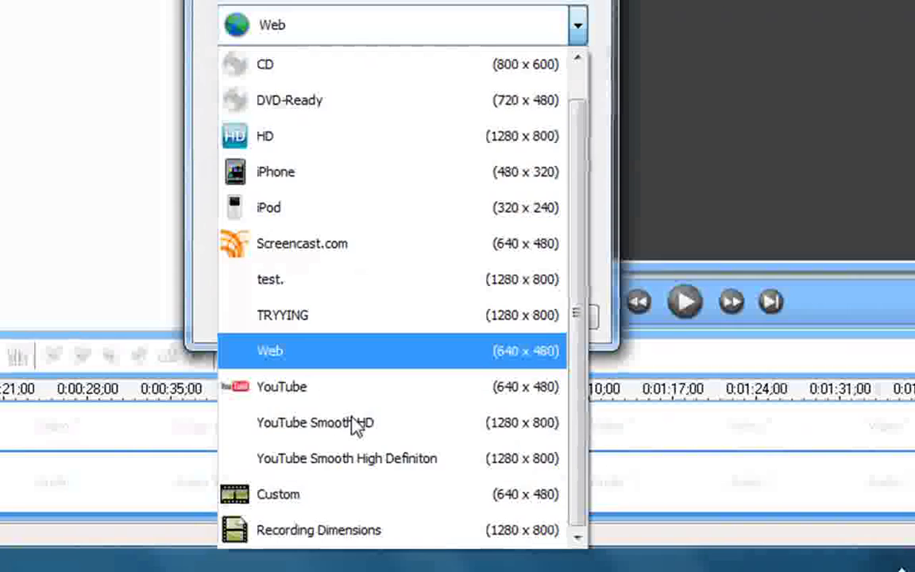
pyautogui.click(346, 458)
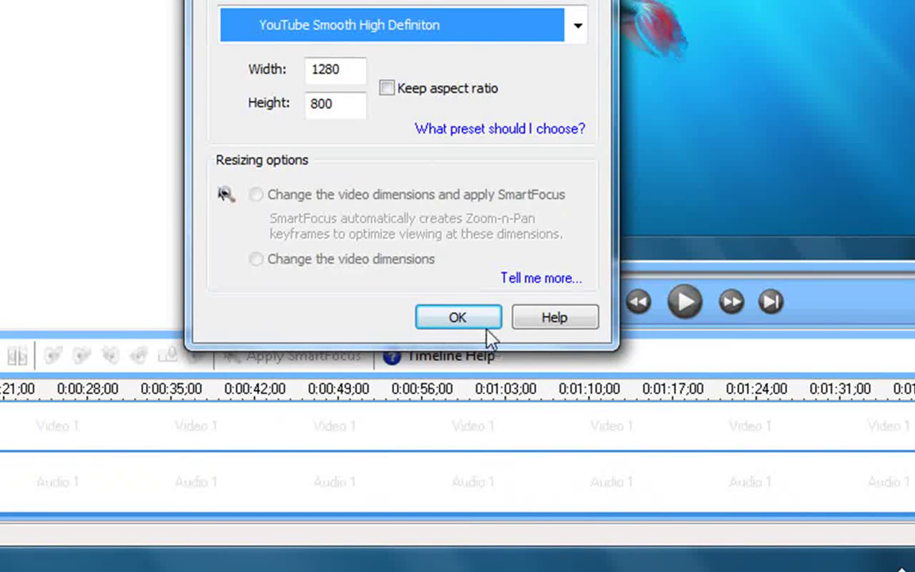
pyautogui.click(456, 317)
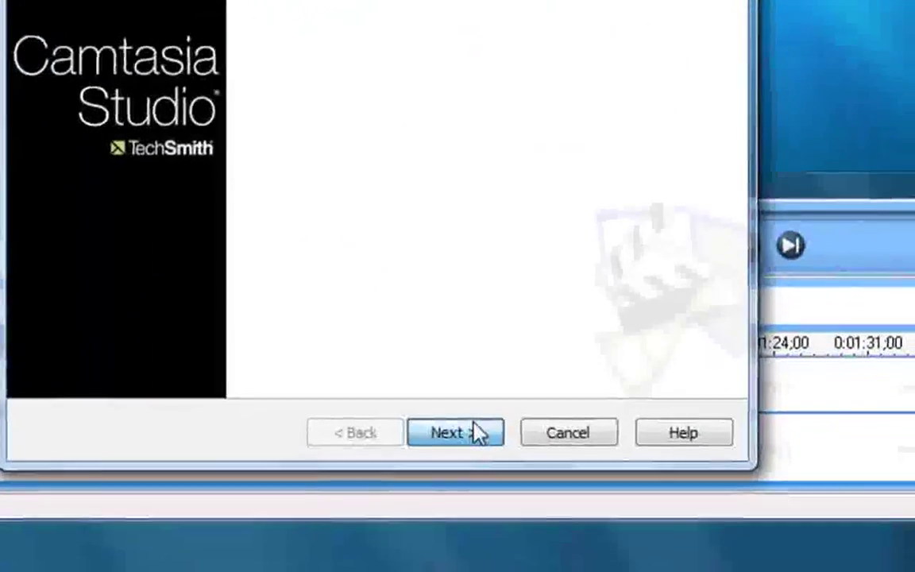
# Step: Advance the Production Wizard and enter 'Testt2' as the production name
pyautogui.click(455, 432)
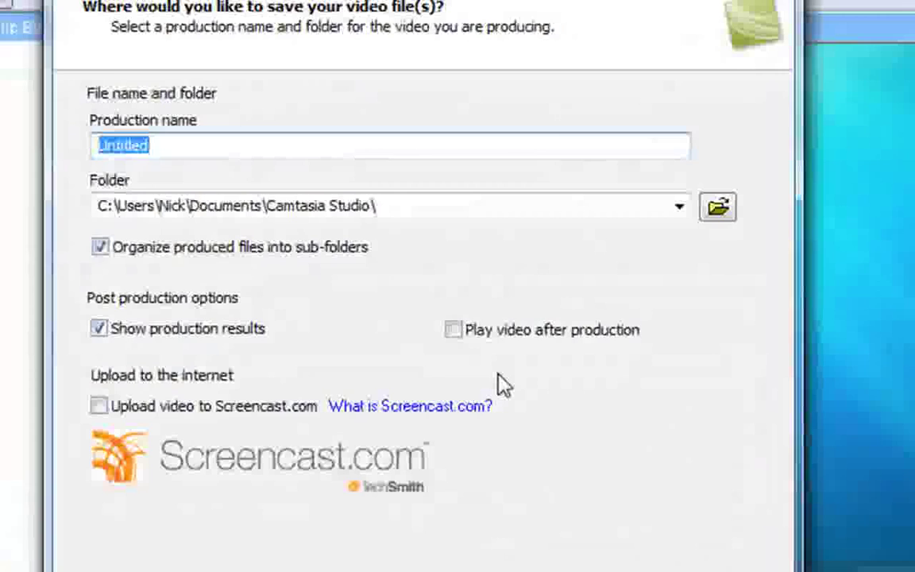
pyautogui.write('T')
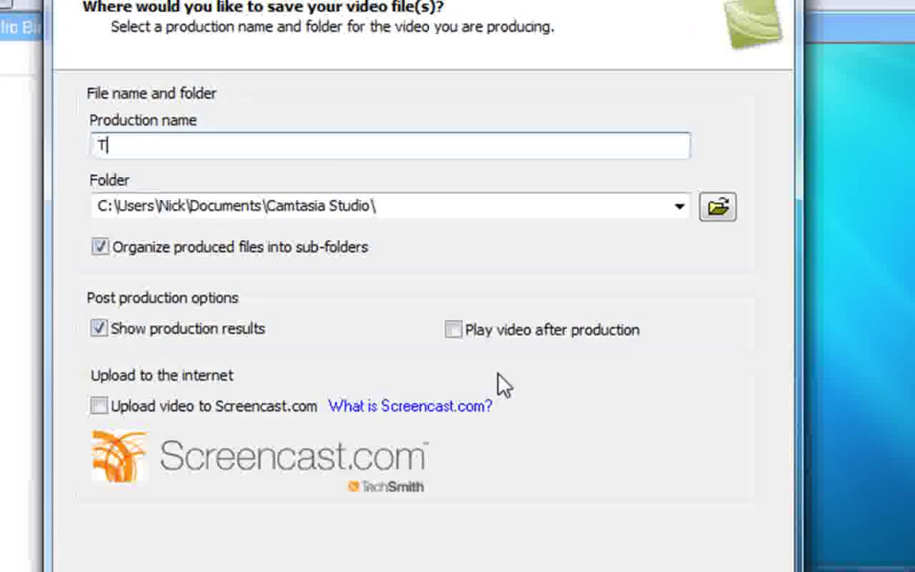
pyautogui.write('estt2')
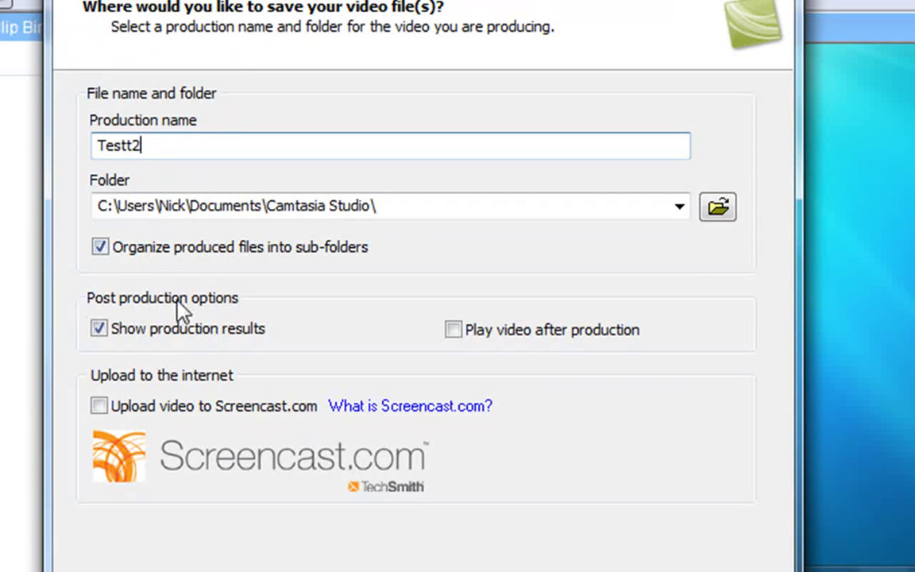
pyautogui.moveTo(501, 361)
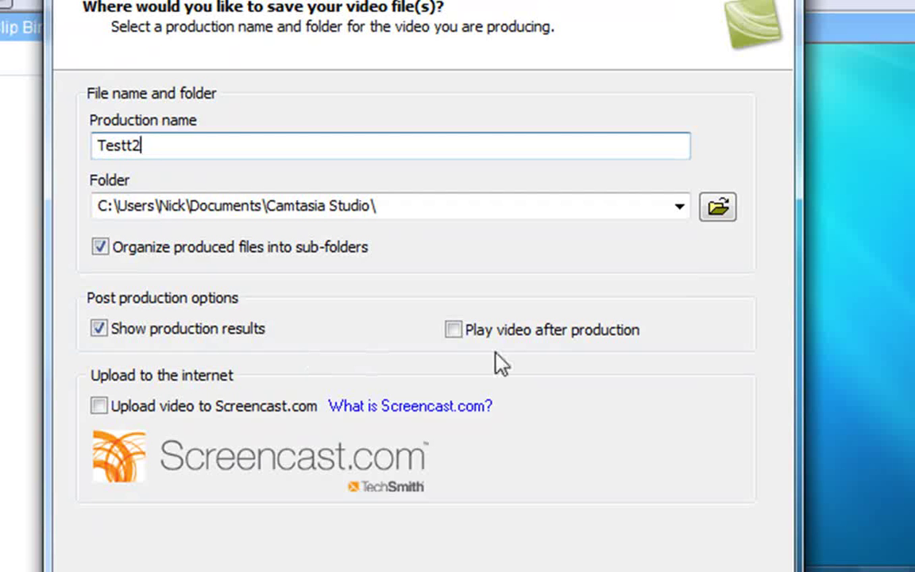
pyautogui.moveTo(488, 279)
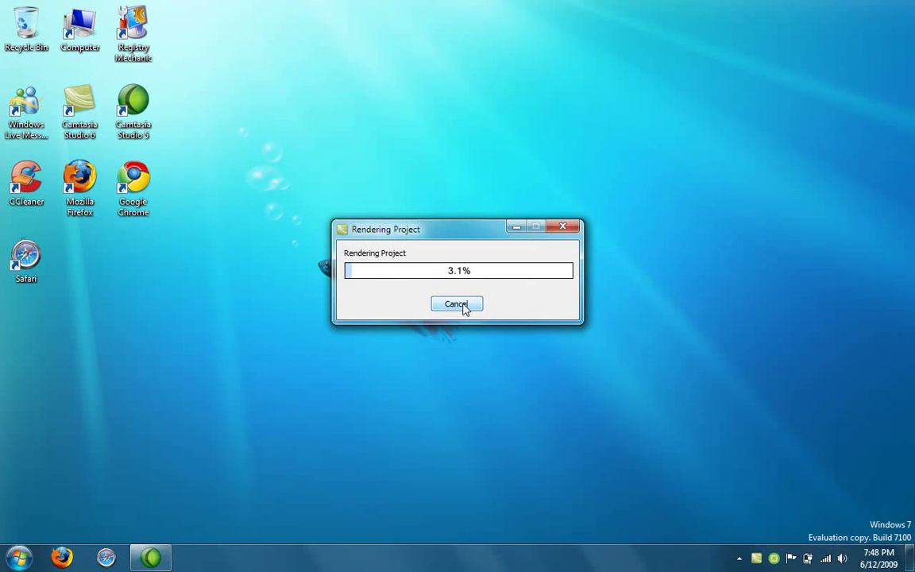
# Step: Cancel the rendering, answer the partial-render prompt, and close the Production Wizard
pyautogui.click(456, 304)
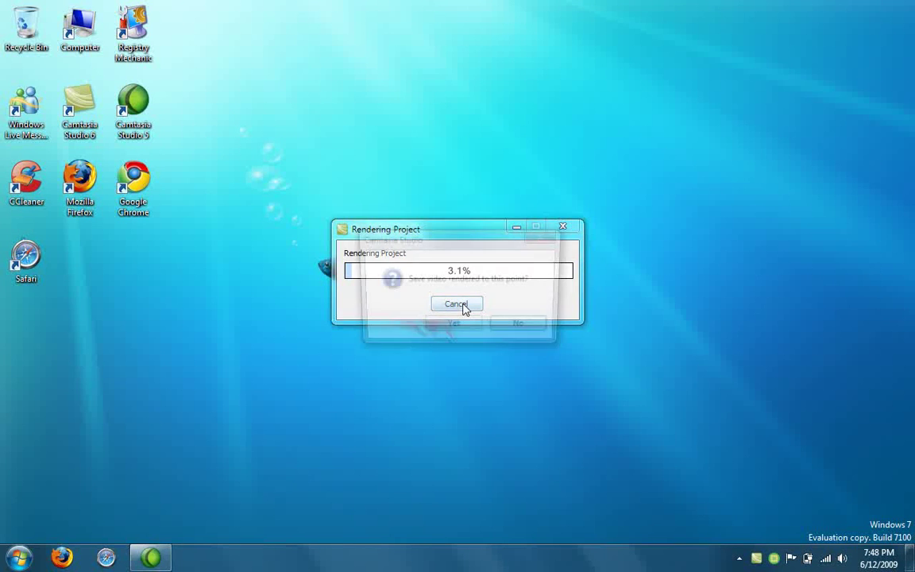
pyautogui.click(457, 305)
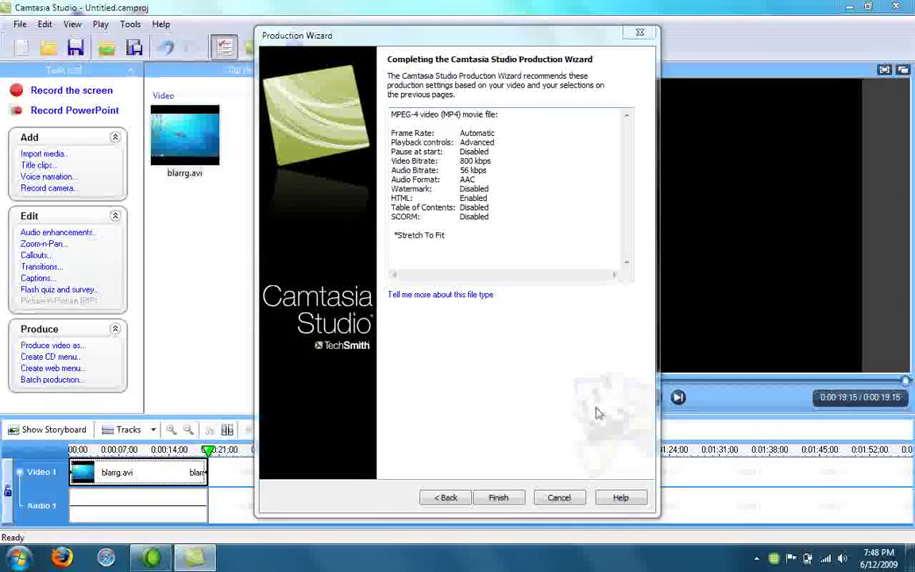
pyautogui.click(559, 497)
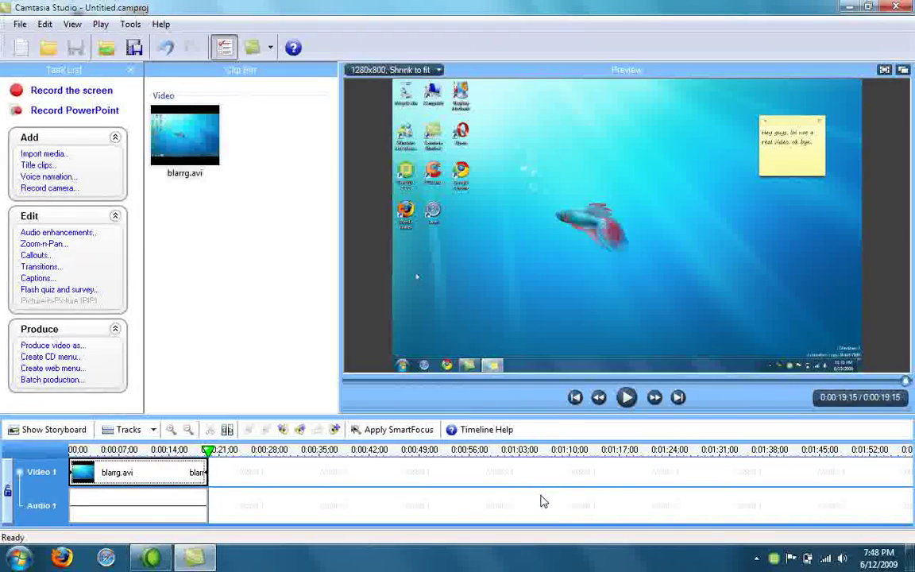